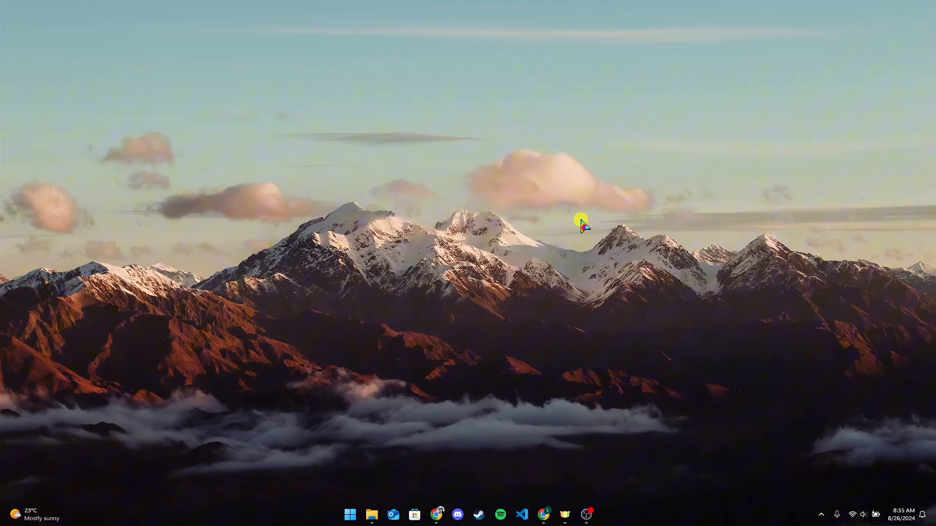
pyautogui.moveTo(582, 226)
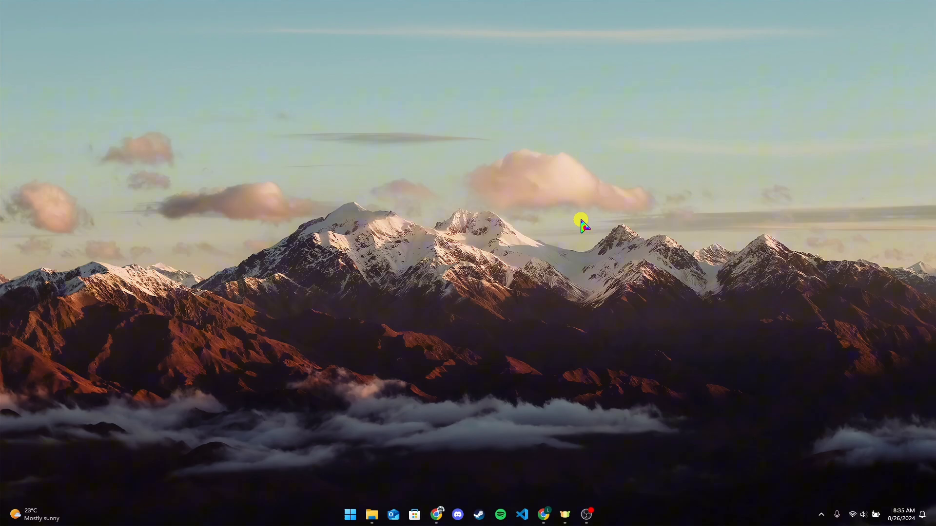
pyautogui.moveTo(581, 226)
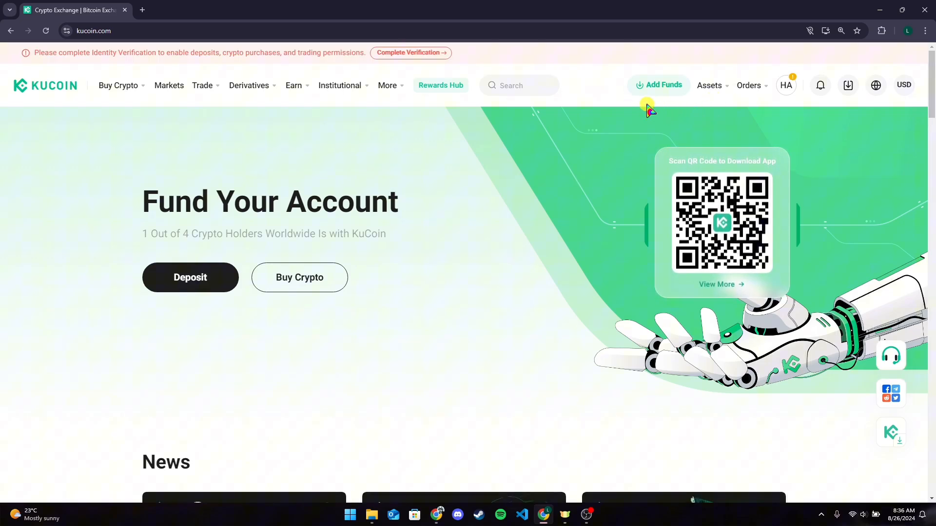
pyautogui.moveTo(749, 113)
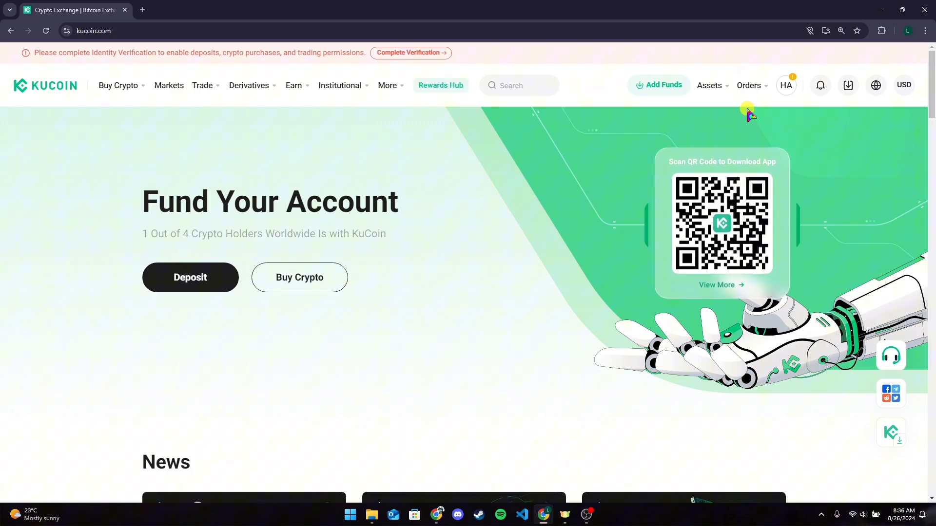
pyautogui.moveTo(800, 81)
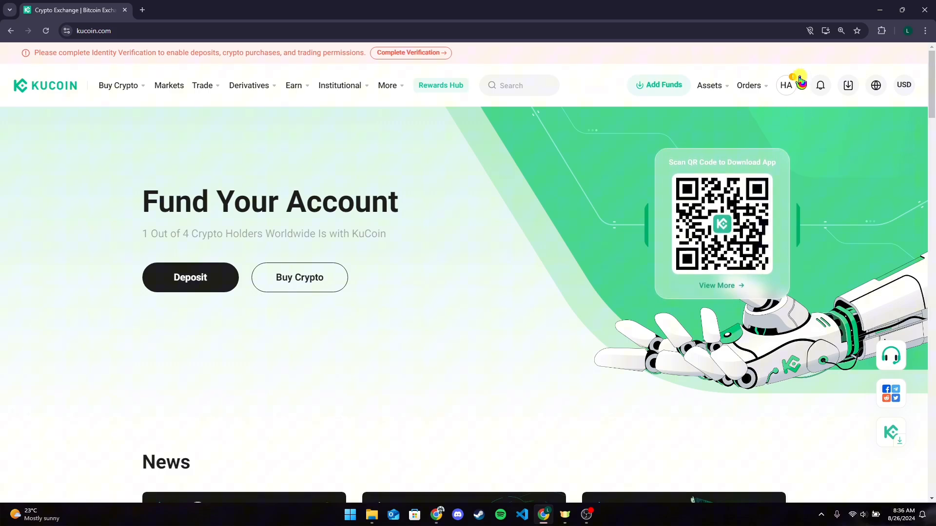
# Go to Account Security from the profile avatar menu.
pyautogui.click(785, 84)
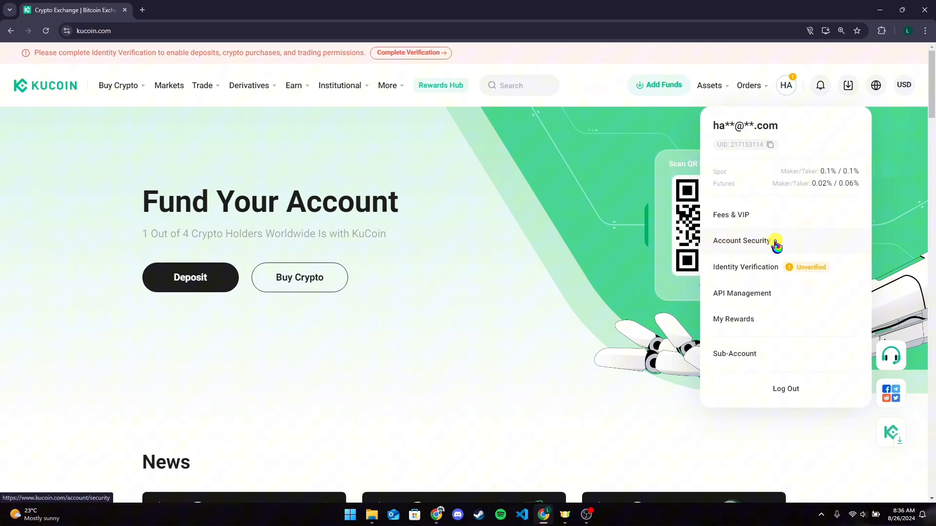
pyautogui.click(741, 241)
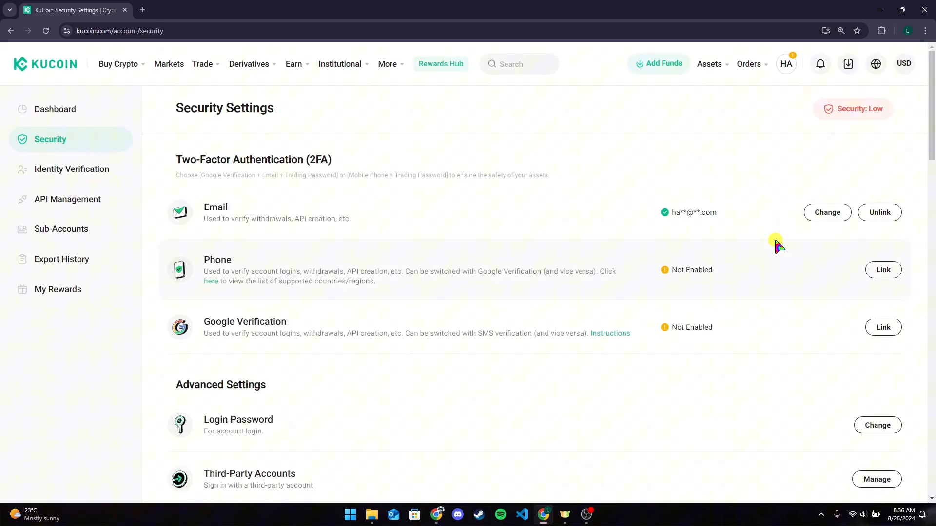
pyautogui.moveTo(772, 247)
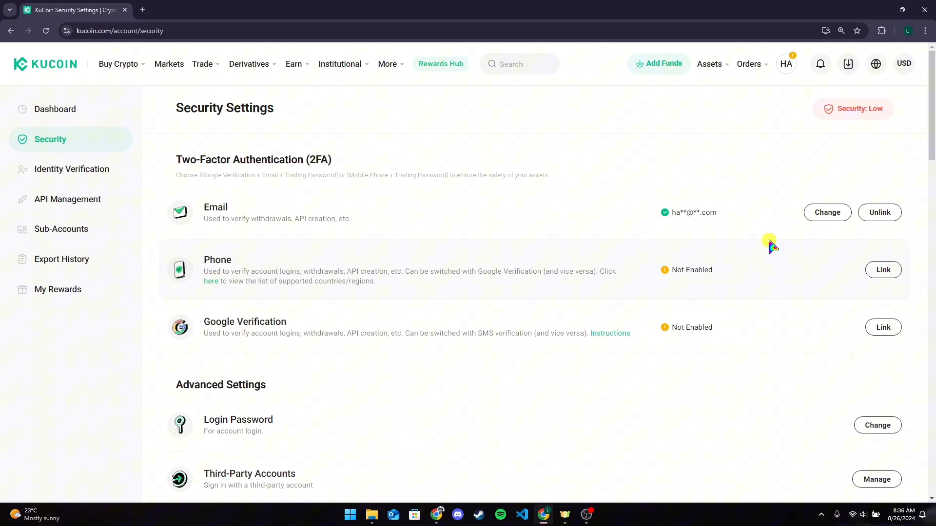
# Start changing the Login Password from the Advanced Settings section.
pyautogui.scroll(-3)
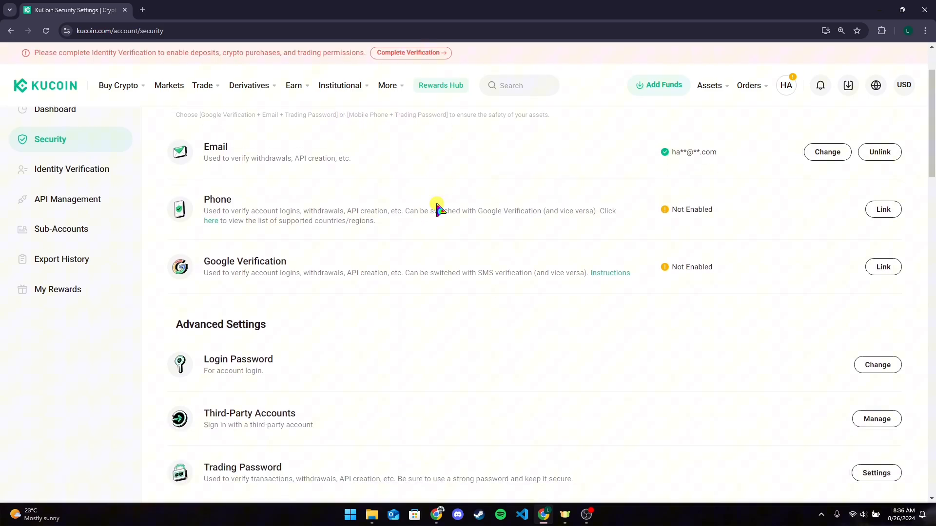
pyautogui.scroll(-3)
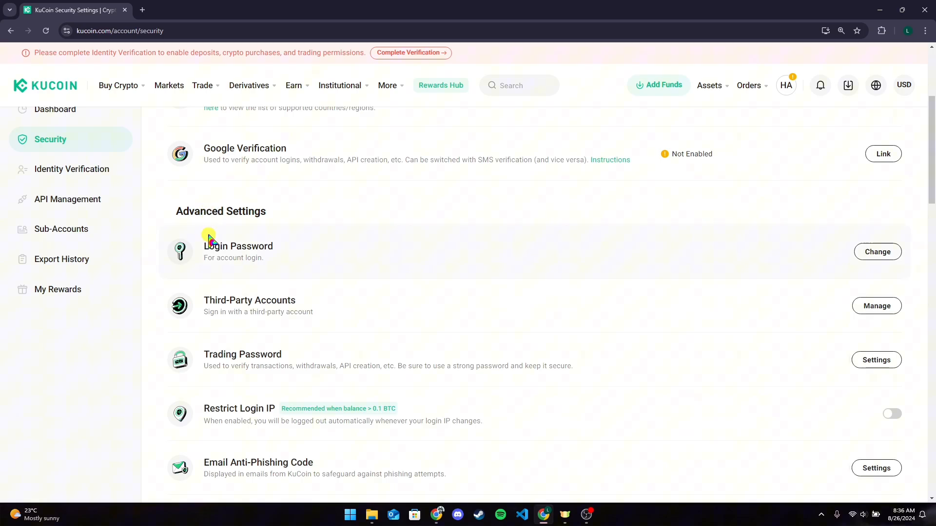
pyautogui.moveTo(254, 257)
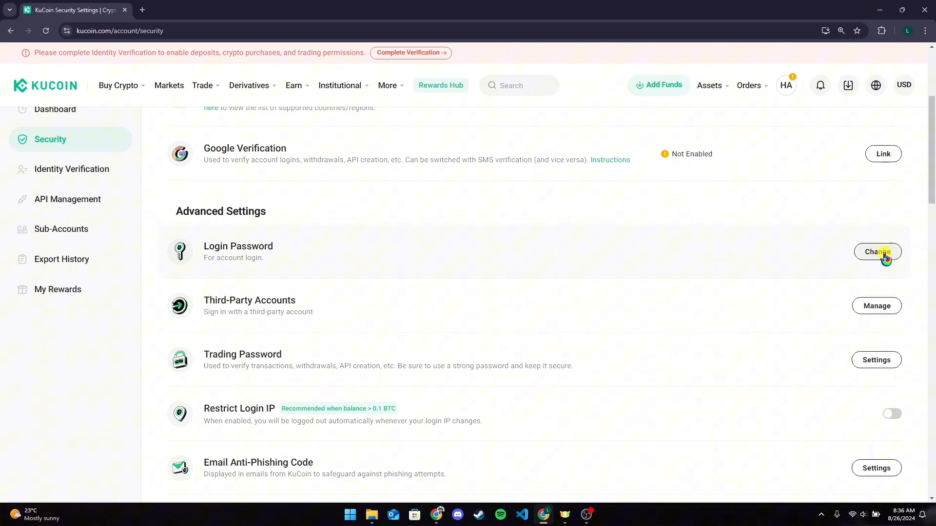
pyautogui.click(876, 251)
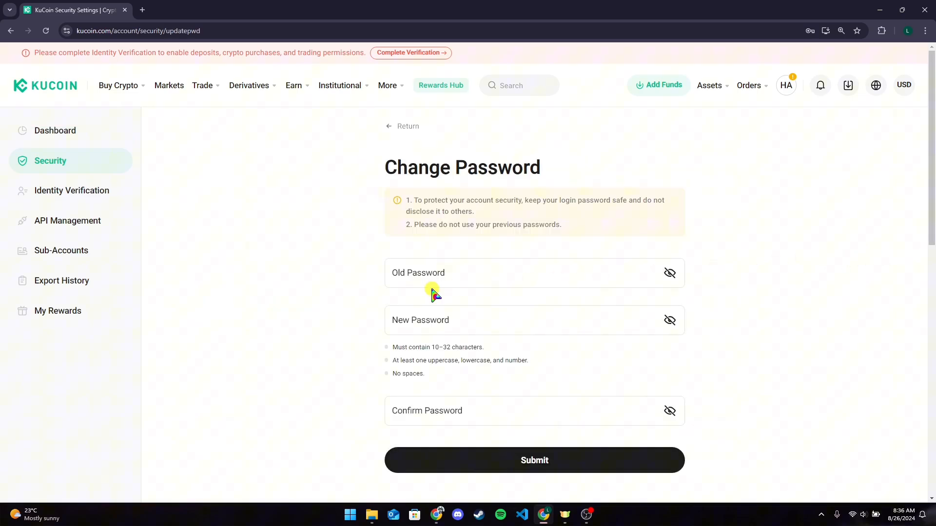
# Fill the Old Password field with the saved password from autofill.
pyautogui.click(436, 273)
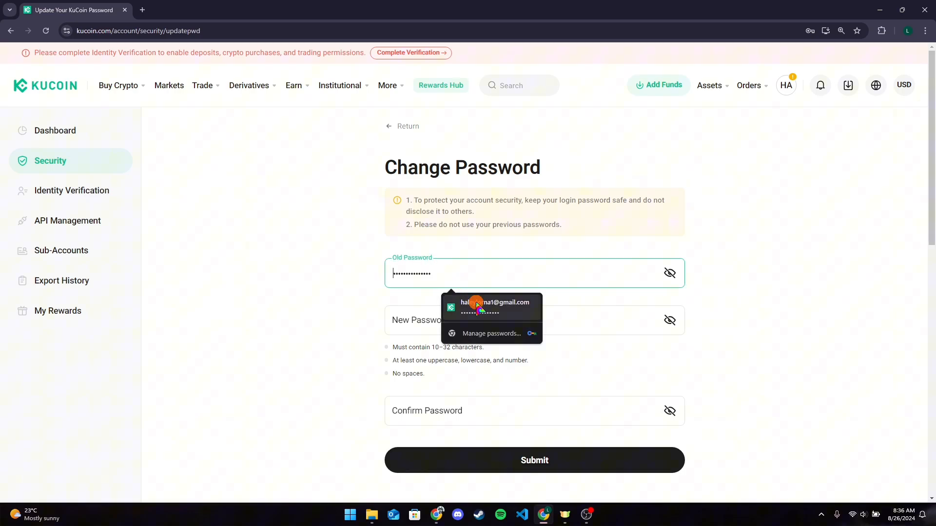
pyautogui.click(490, 273)
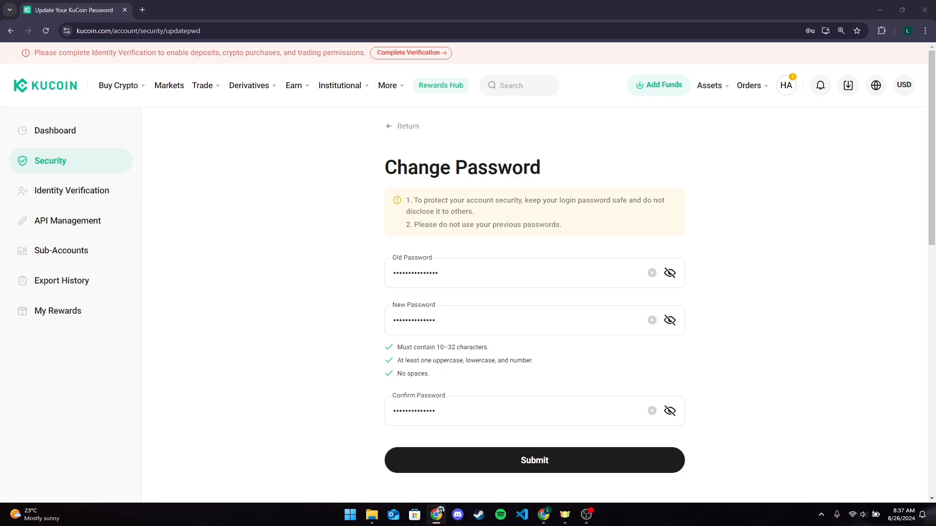
pyautogui.moveTo(33, 220)
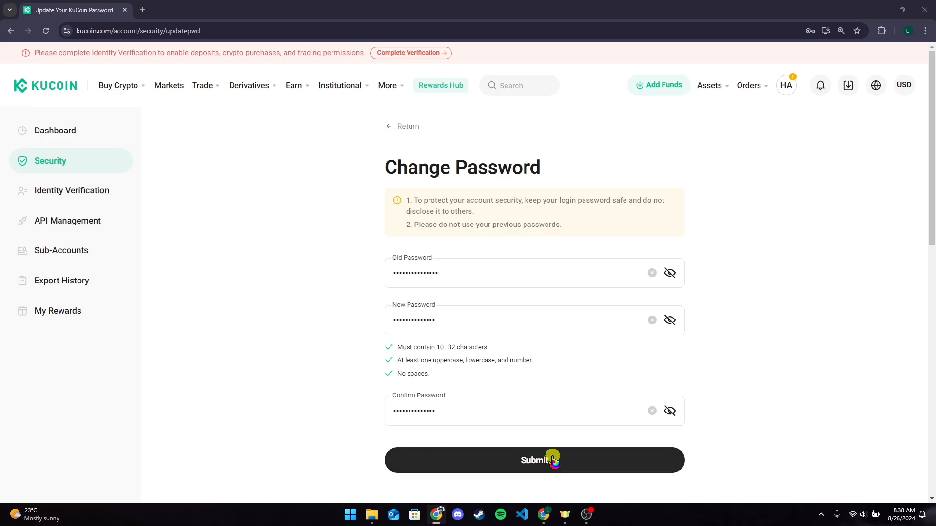
# Submit the password change, log in with the new password and pass the hCaptcha 'I am human' check.
pyautogui.click(534, 460)
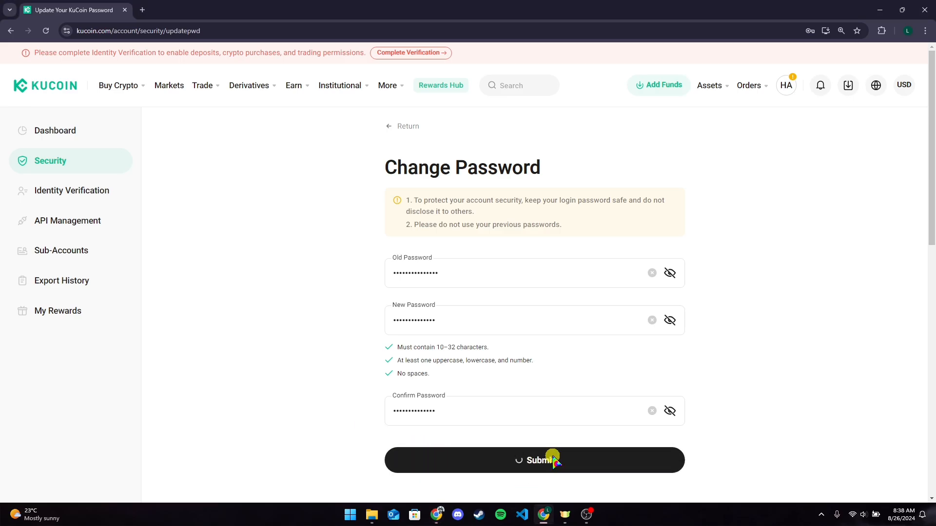
pyautogui.click(533, 460)
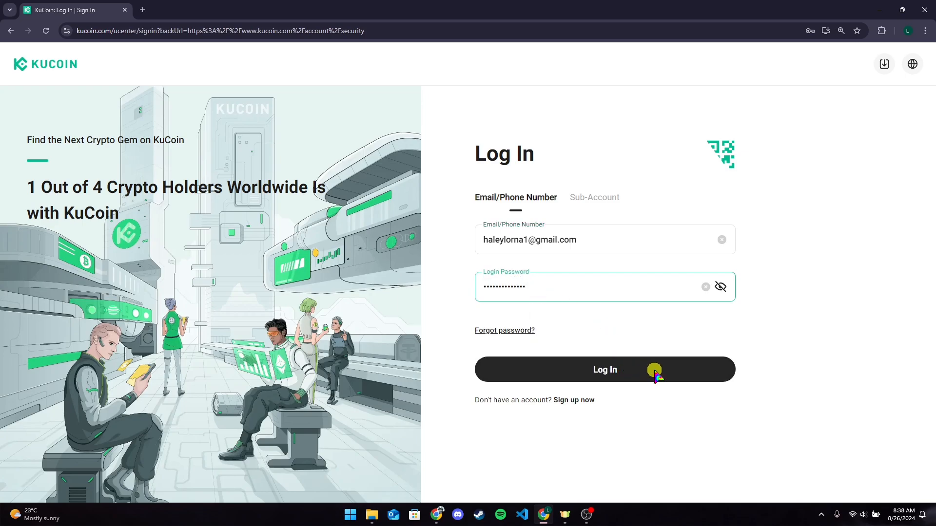
pyautogui.click(604, 369)
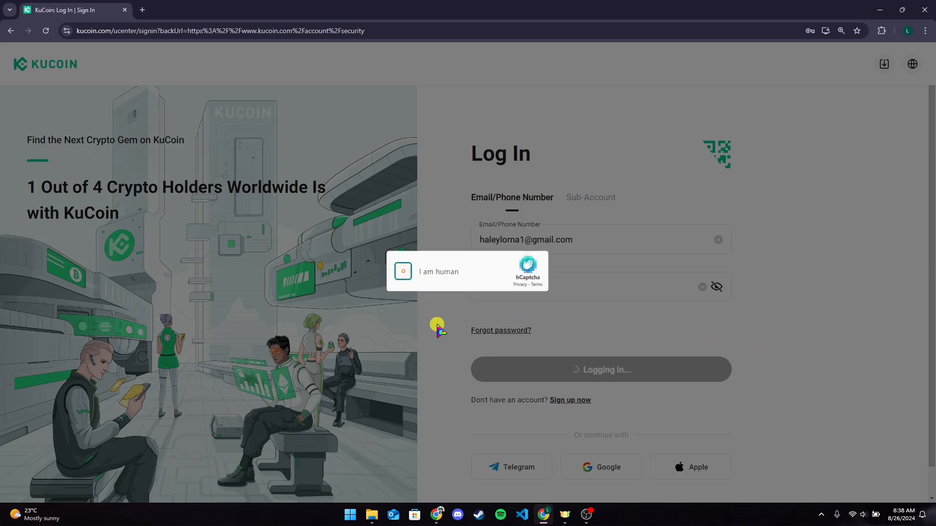
pyautogui.click(402, 272)
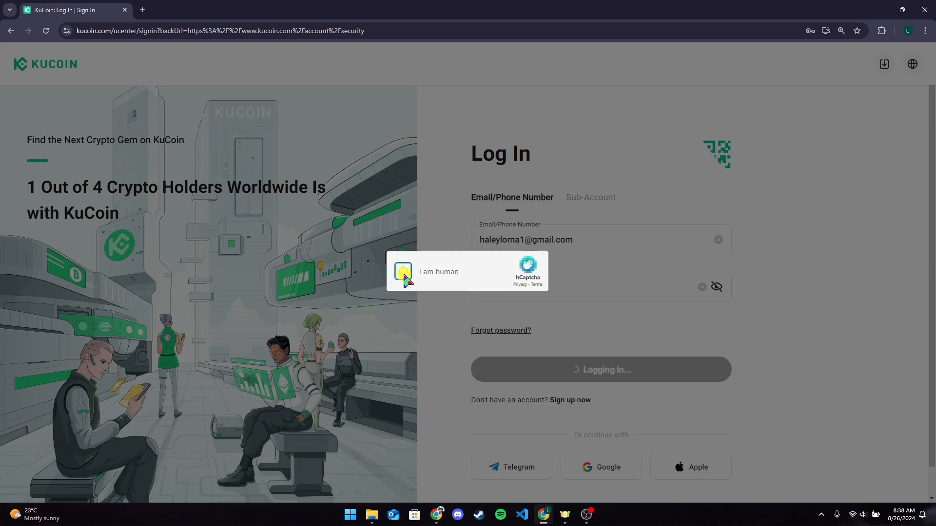
pyautogui.click(402, 272)
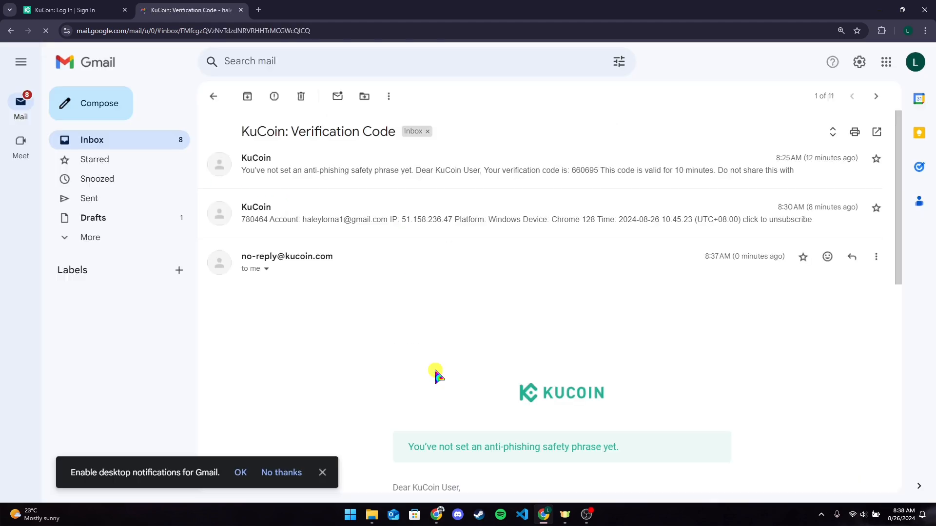
pyautogui.scroll(-3)
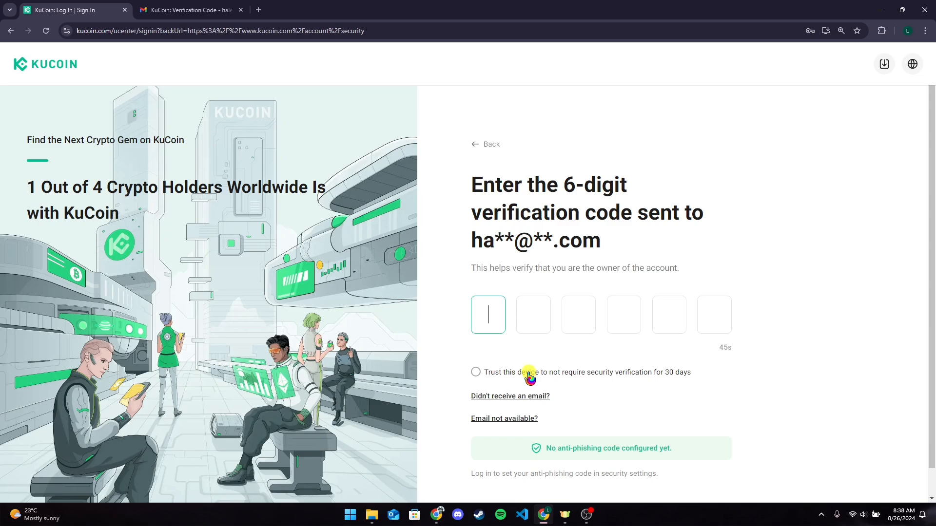
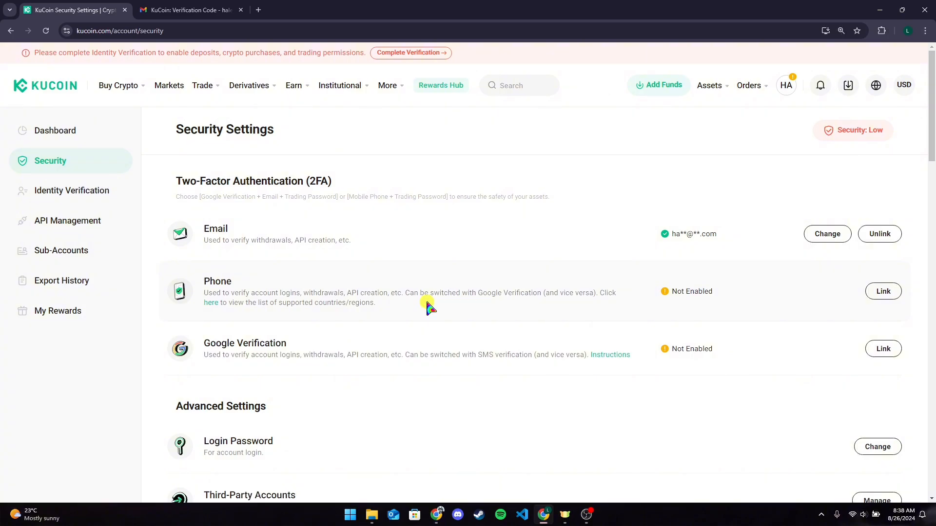
pyautogui.moveTo(428, 307)
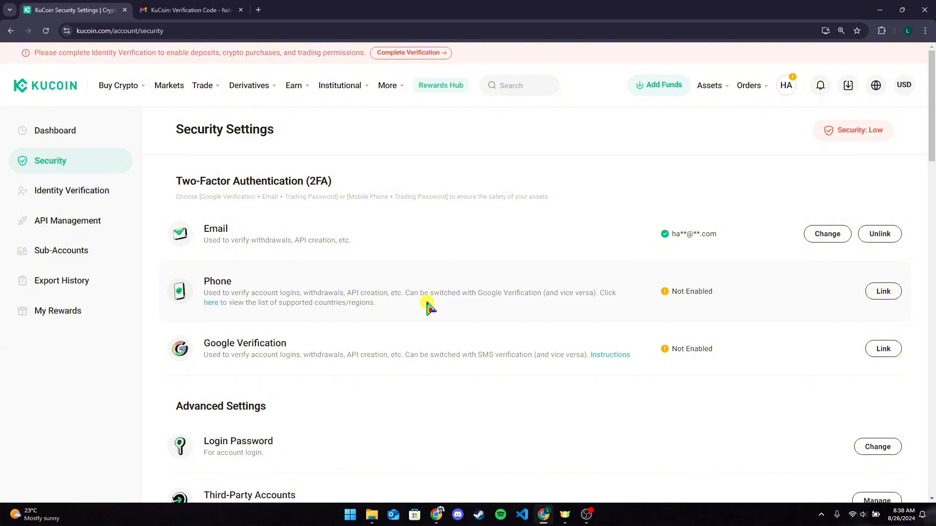
pyautogui.moveTo(429, 308)
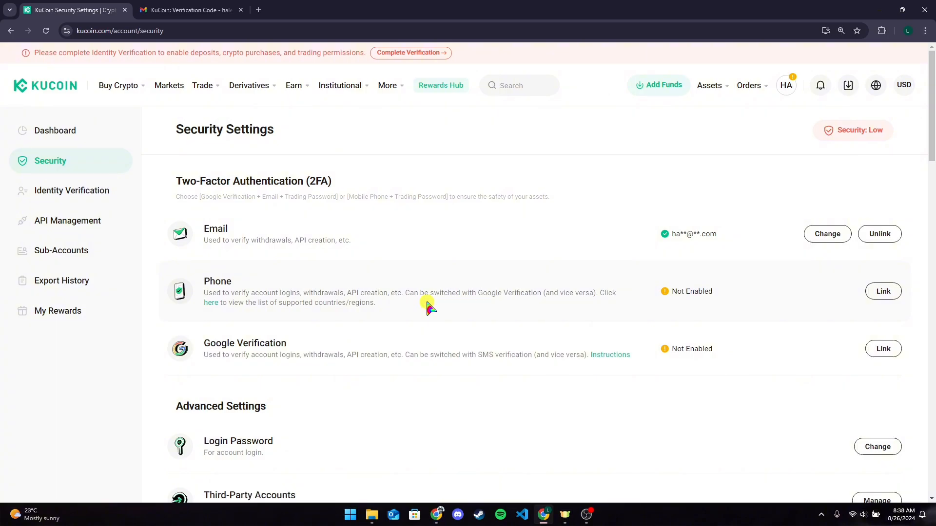